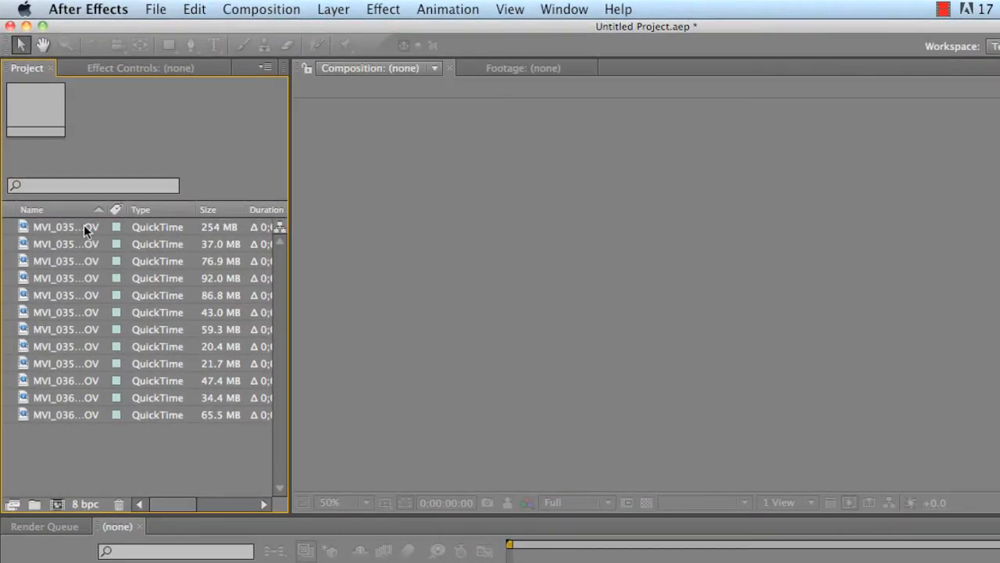
{"action": "mouse_move", "coordinate": [64, 422]}
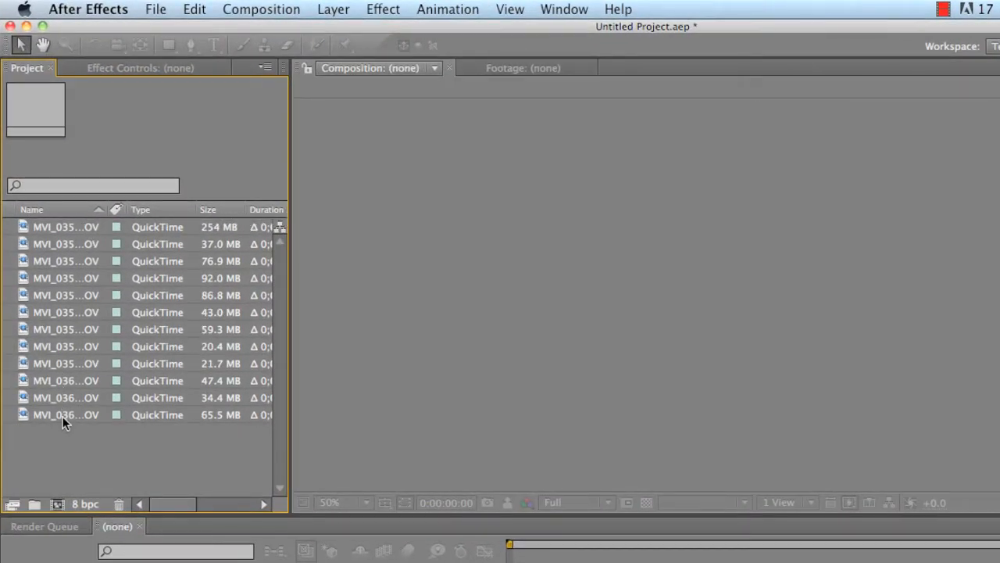
{"action": "mouse_move", "coordinate": [114, 460]}
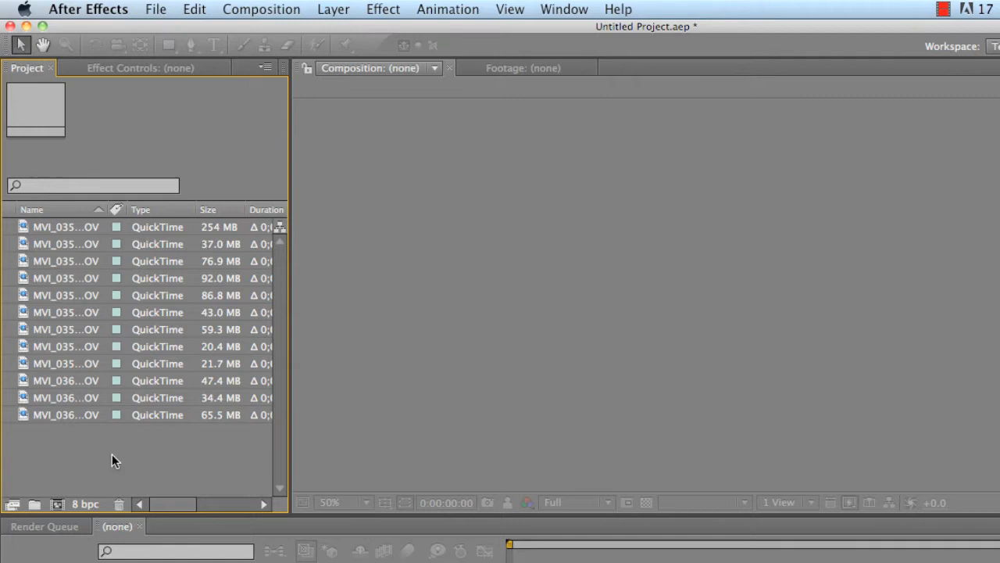
{"action": "mouse_move", "coordinate": [436, 439]}
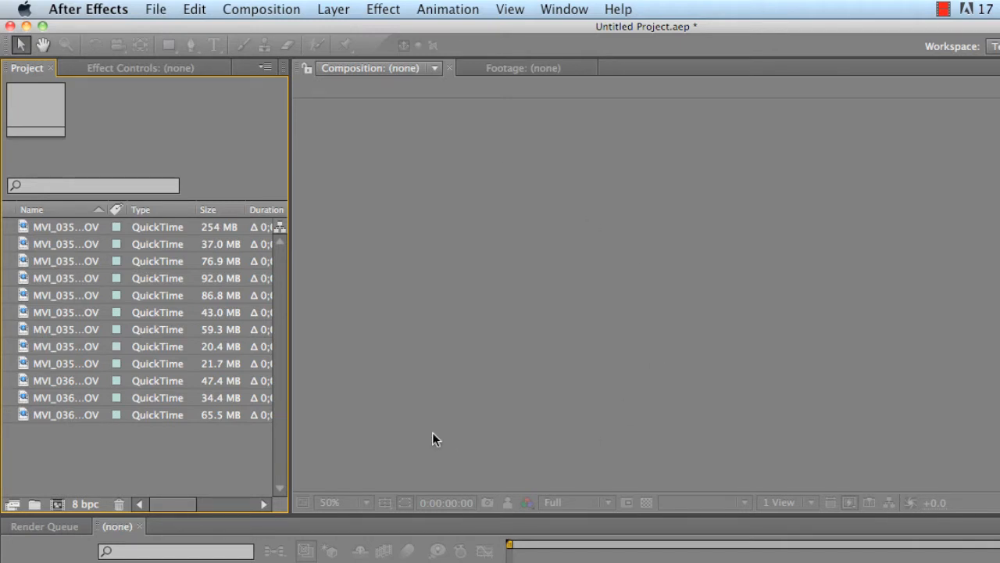
{"action": "mouse_move", "coordinate": [202, 392]}
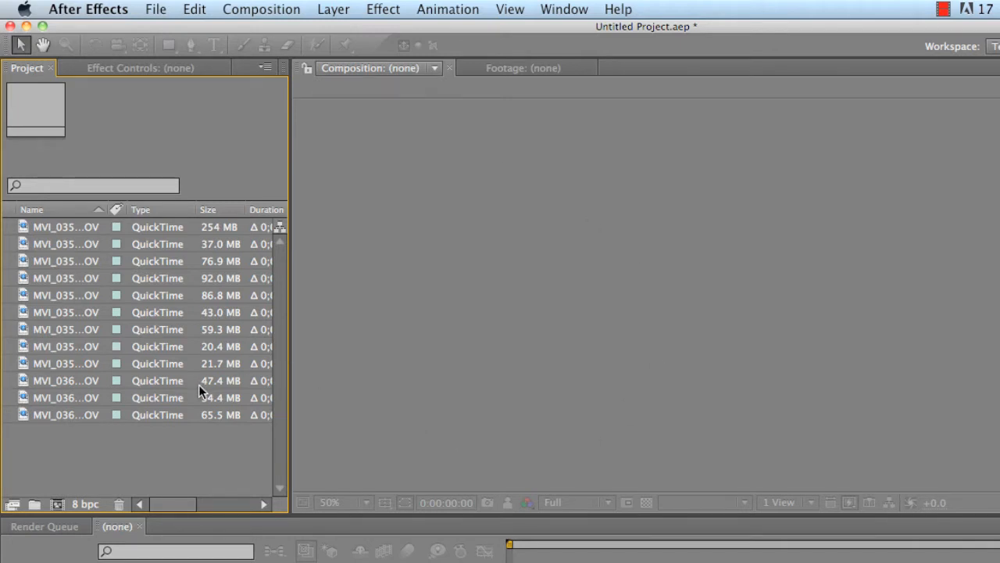
{"action": "mouse_move", "coordinate": [571, 283]}
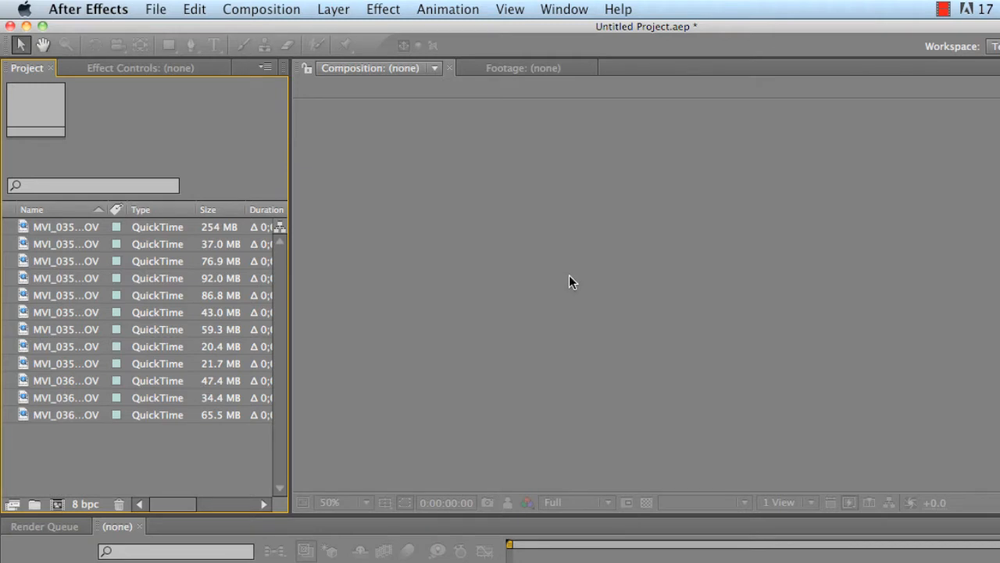
{"action": "mouse_move", "coordinate": [441, 270]}
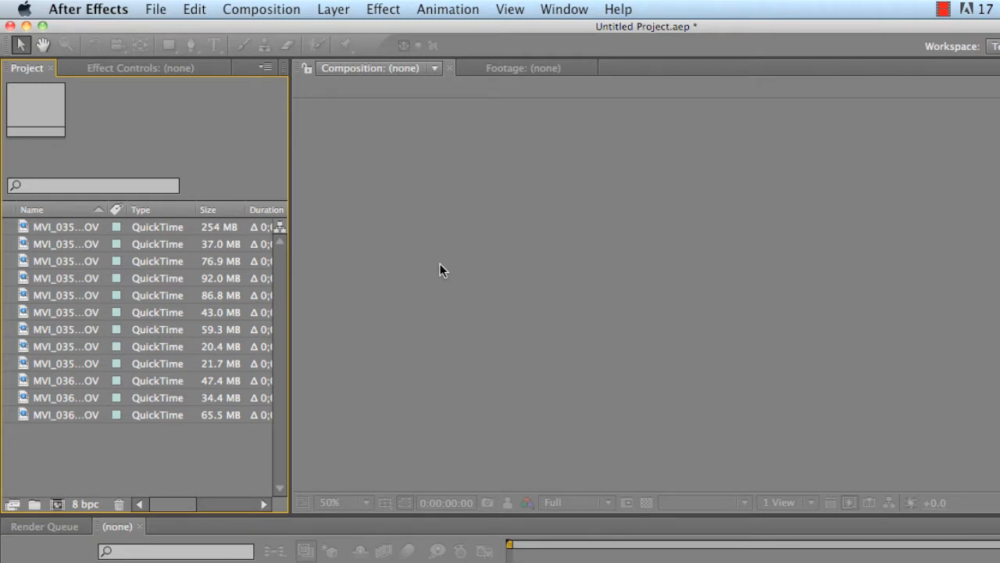
{"action": "mouse_move", "coordinate": [78, 230]}
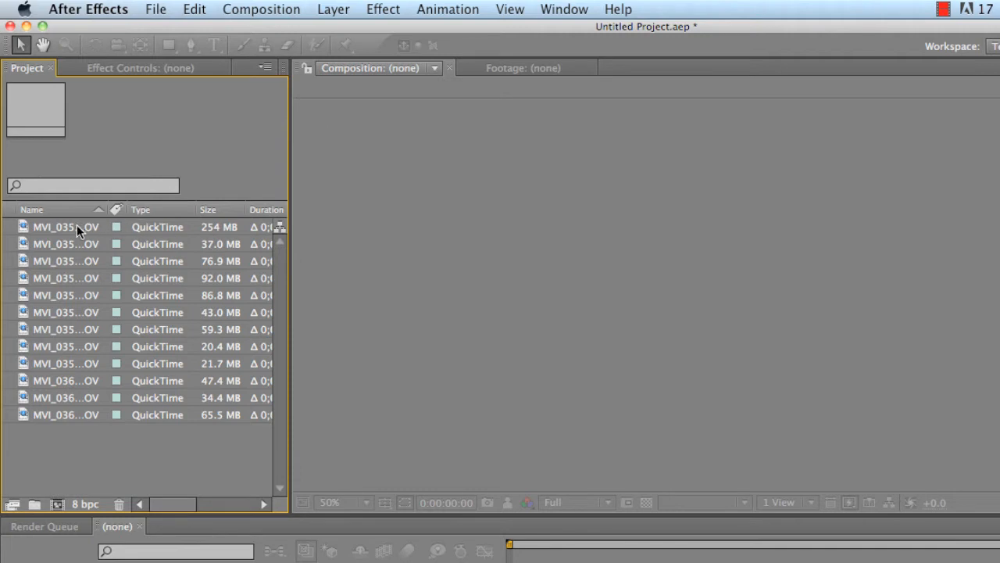
Select MVI_0350.MOV to show its 1280 x 720, 59.94 fps footage details.
{"action": "left_click", "coordinate": [66, 227]}
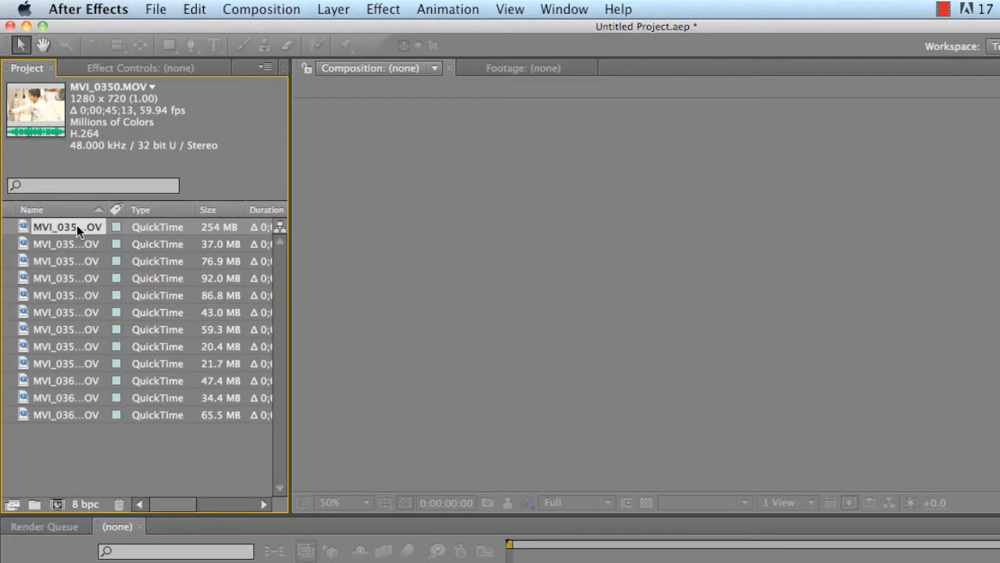
In Interpret Footage, conform MVI_0350.MOV to a frame rate of 23.976 fps.
{"action": "right_click", "coordinate": [67, 226]}
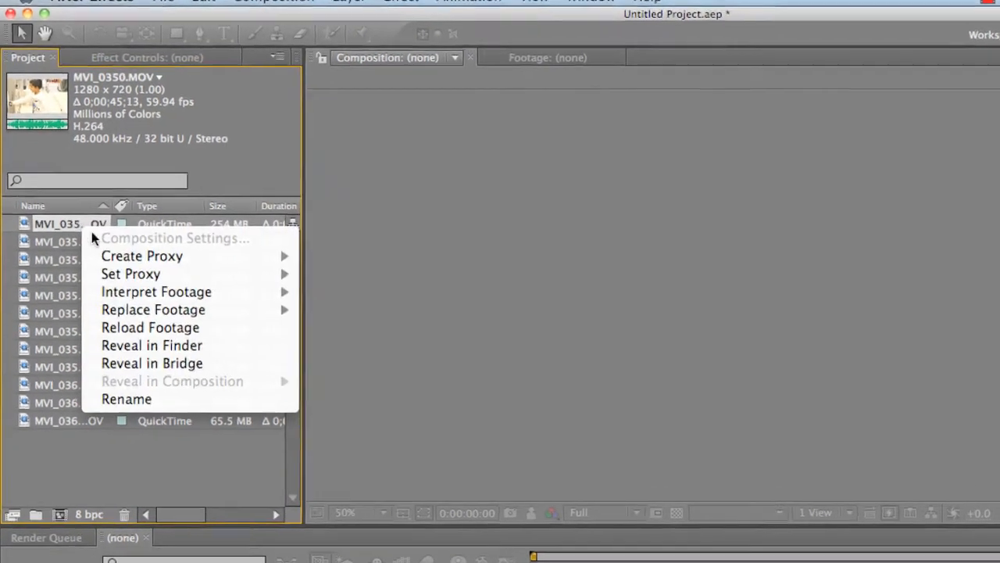
{"action": "mouse_move", "coordinate": [156, 291]}
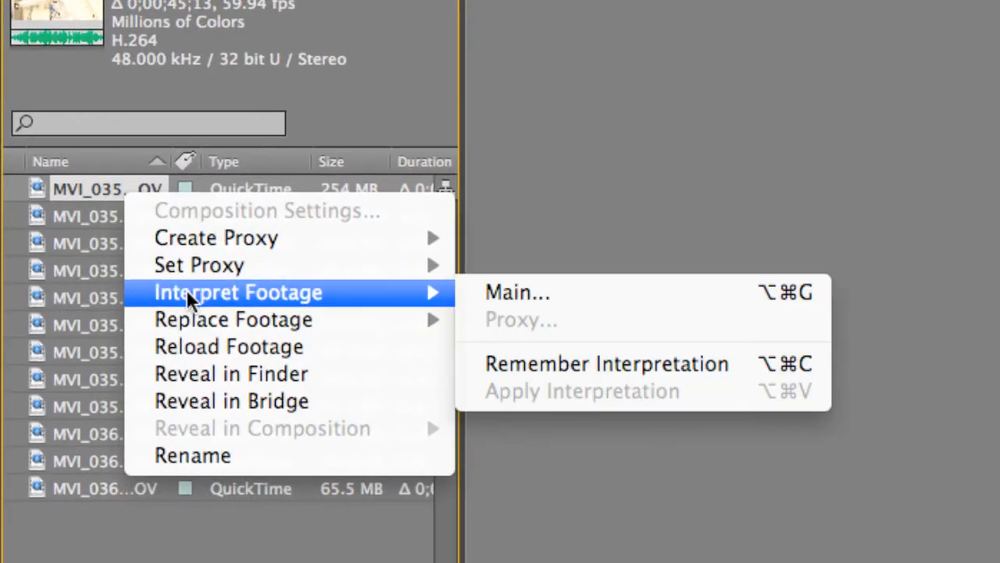
{"action": "mouse_move", "coordinate": [518, 292]}
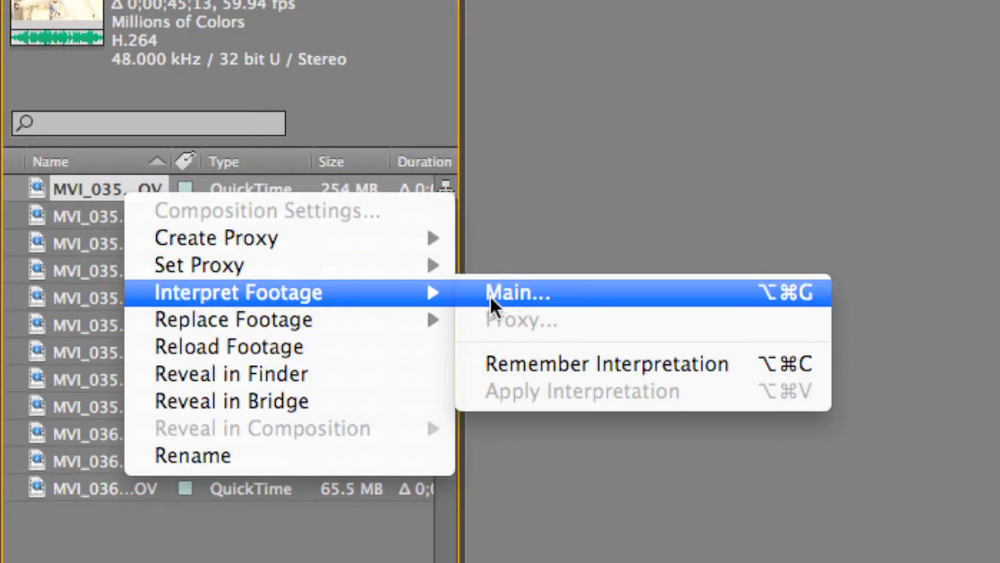
{"action": "left_click", "coordinate": [518, 291]}
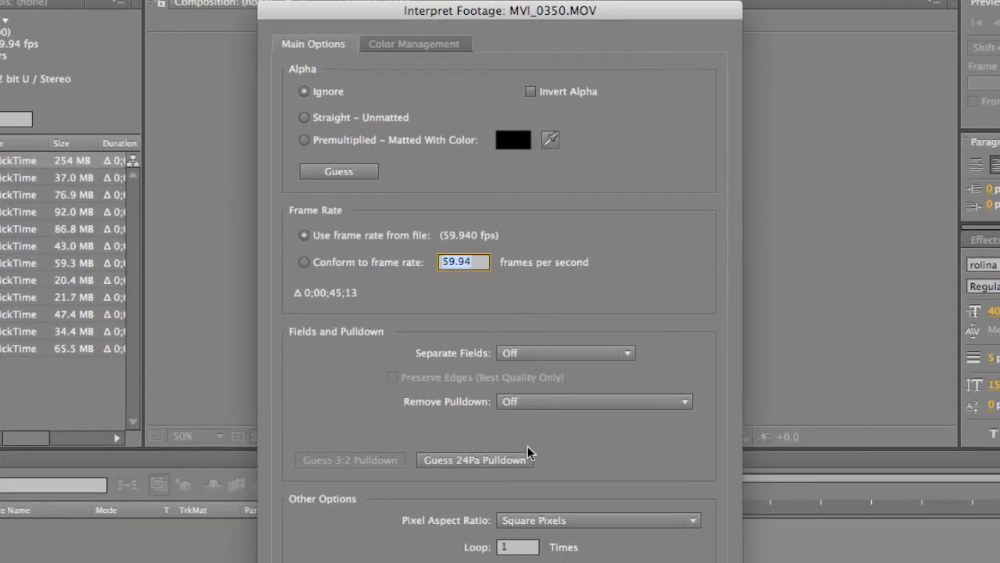
{"action": "mouse_move", "coordinate": [604, 293]}
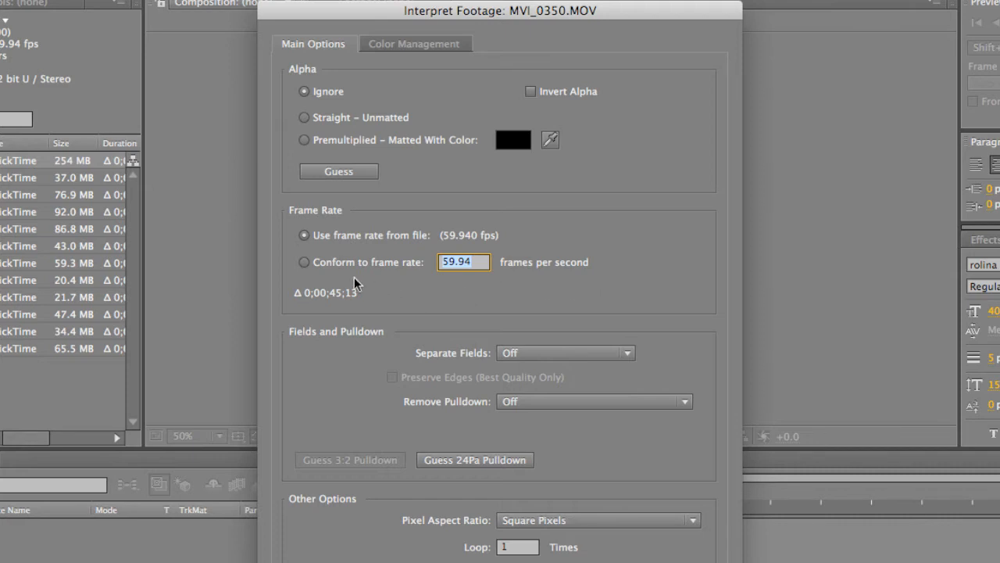
{"action": "left_click", "coordinate": [304, 262]}
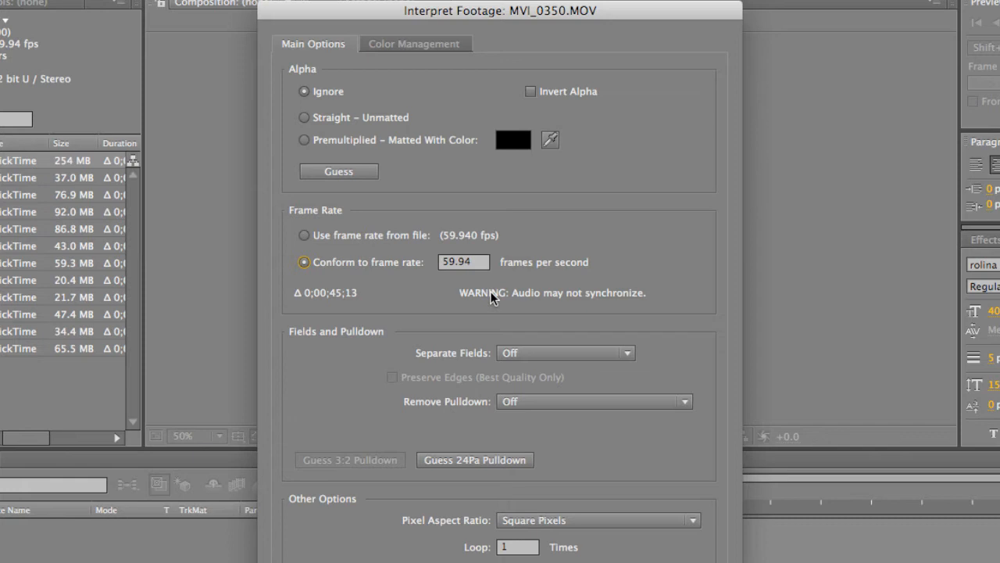
{"action": "left_click", "coordinate": [462, 262]}
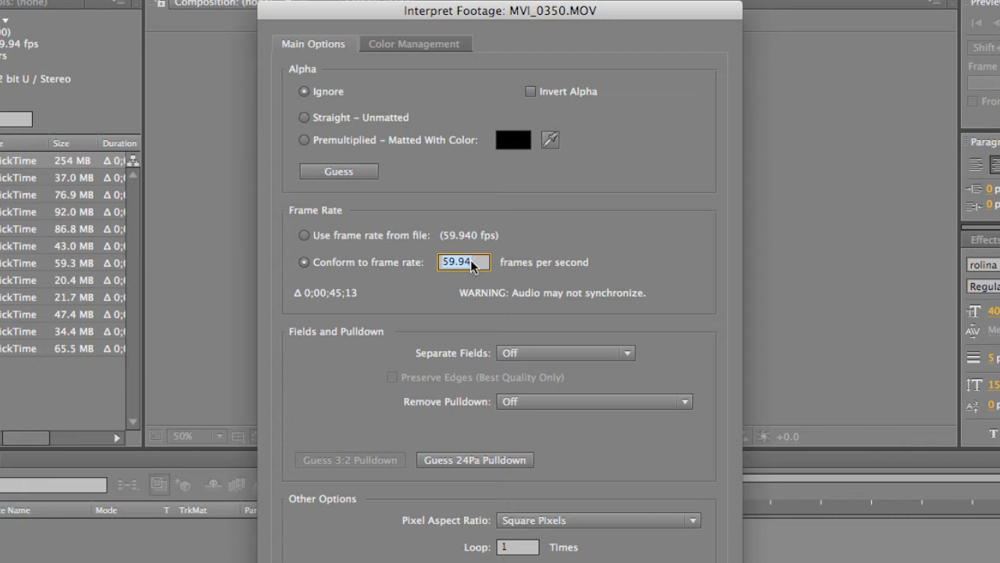
{"action": "type", "text": "23"}
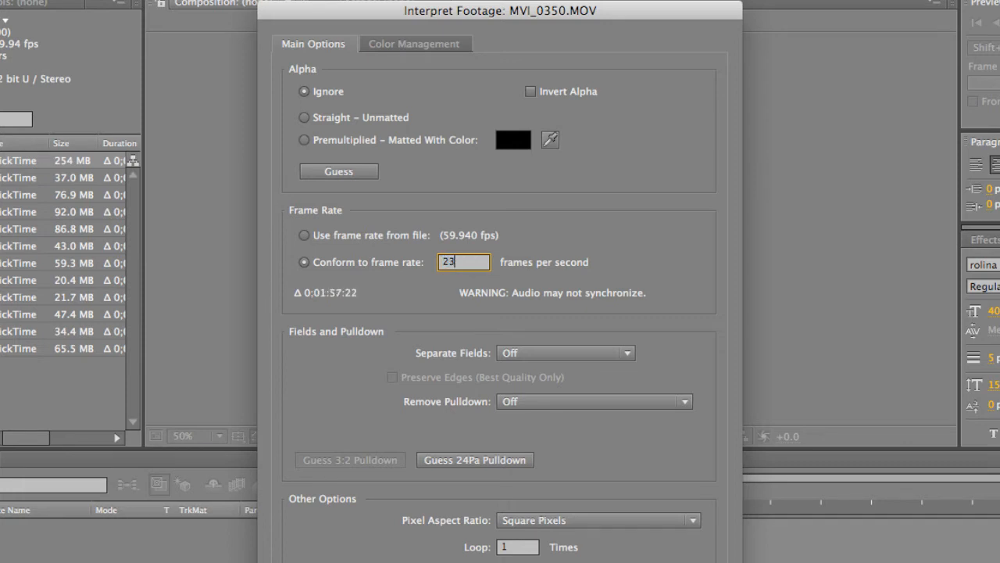
{"action": "type", "text": ".976"}
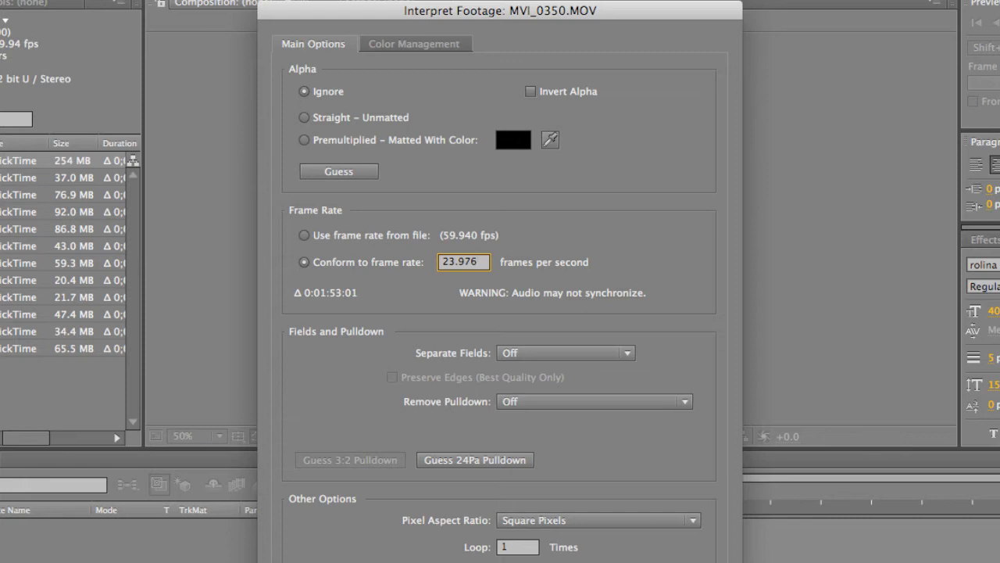
{"action": "left_click", "coordinate": [462, 262]}
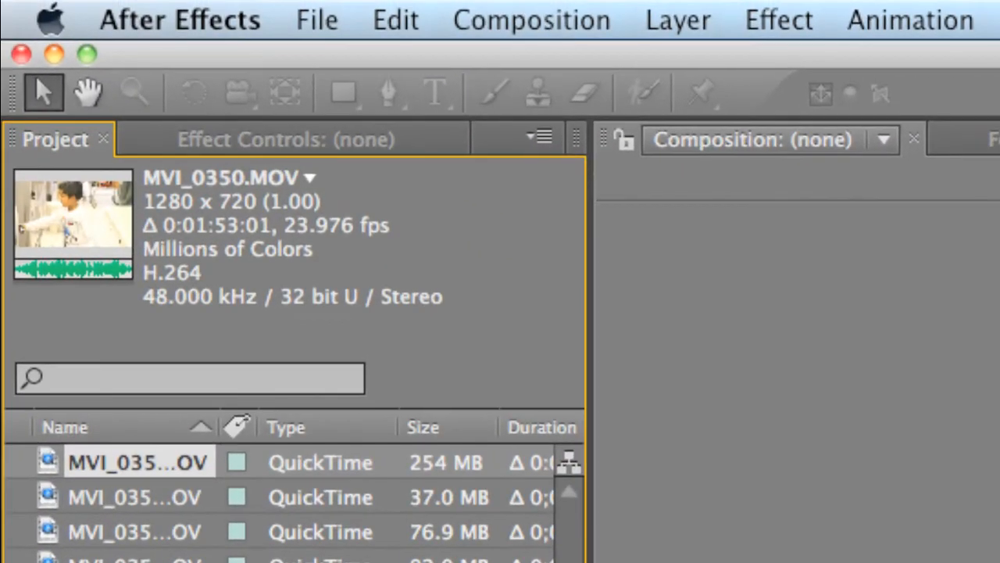
{"action": "mouse_move", "coordinate": [383, 500]}
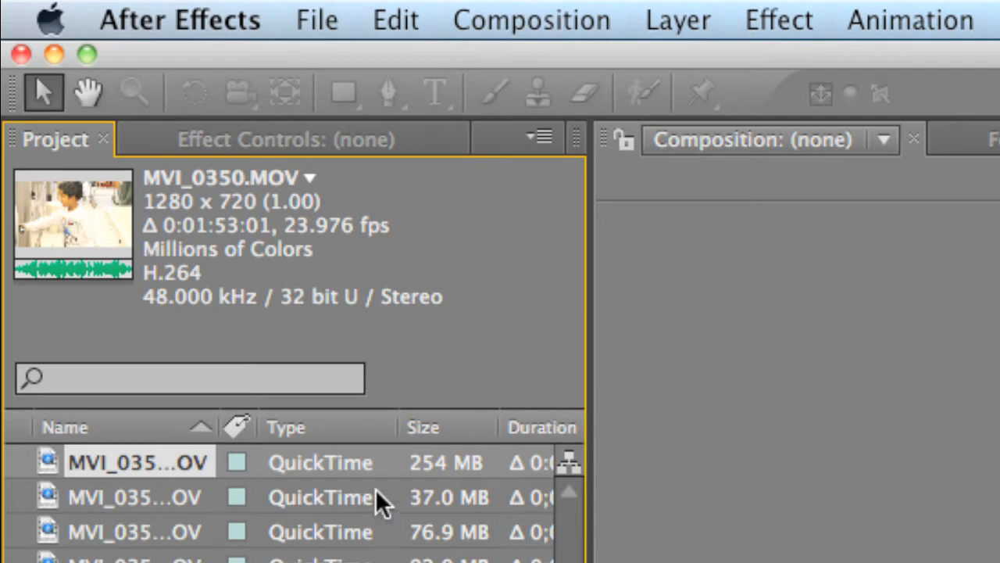
{"action": "mouse_move", "coordinate": [379, 483]}
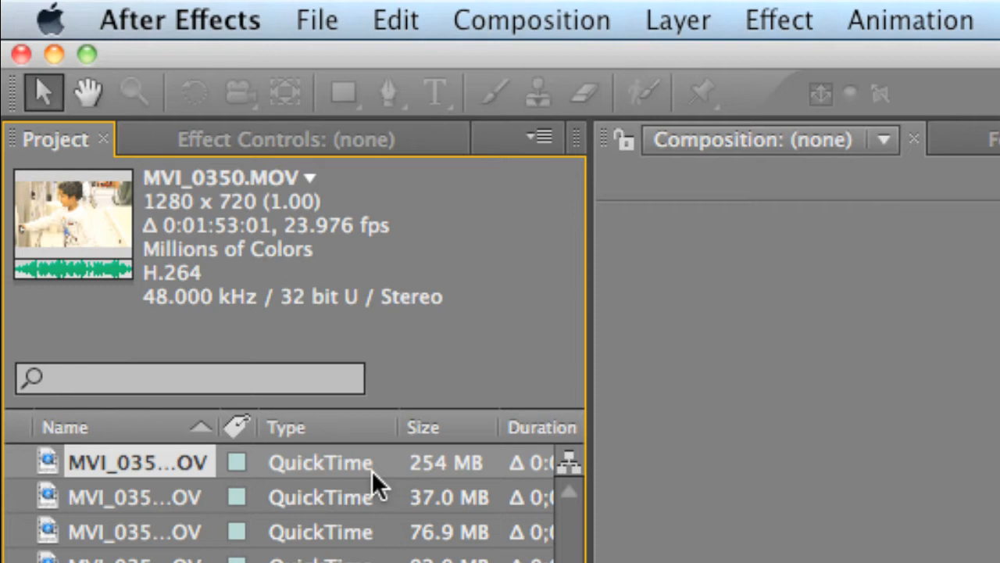
{"action": "mouse_move", "coordinate": [215, 481]}
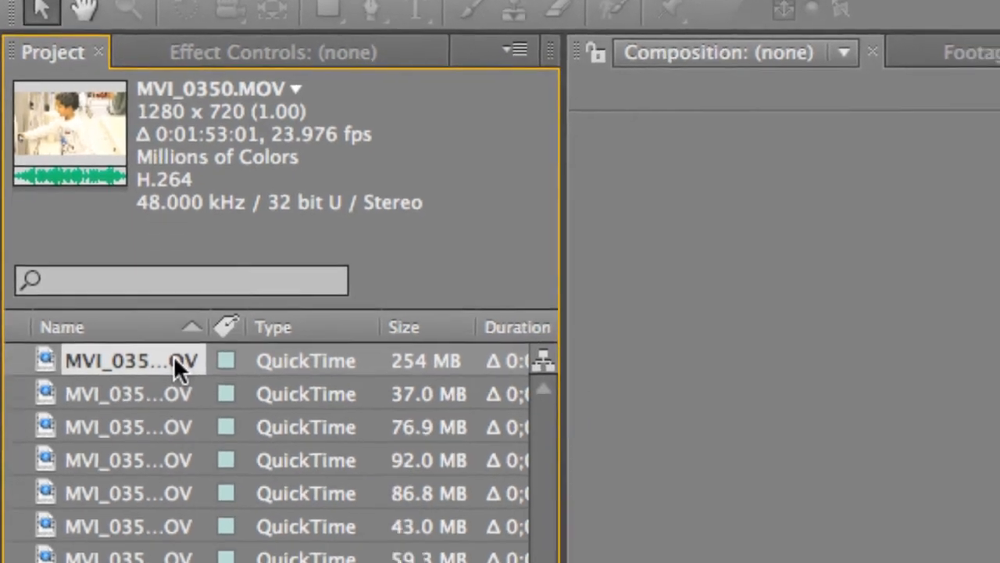
{"action": "right_click", "coordinate": [129, 360]}
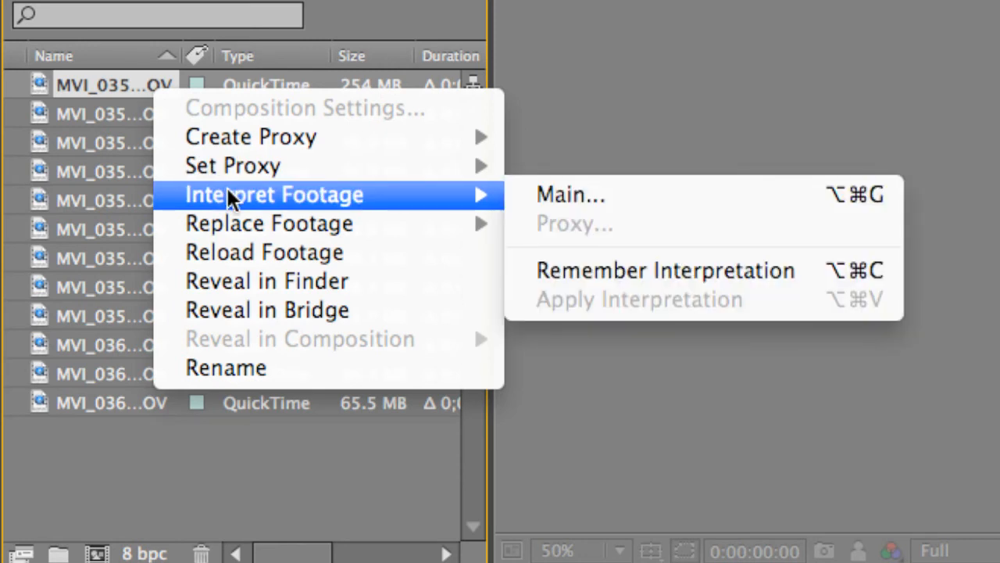
{"action": "mouse_move", "coordinate": [461, 211]}
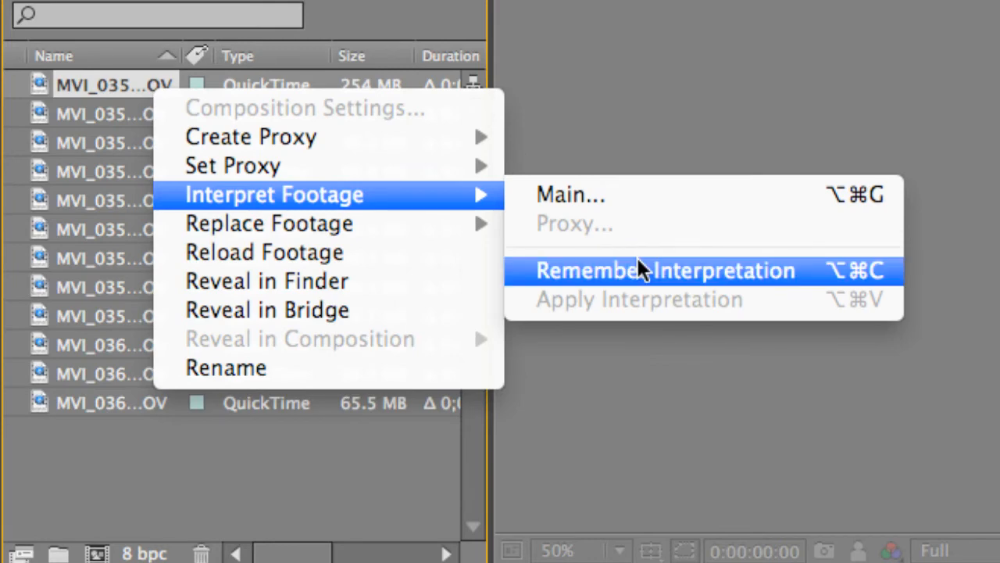
{"action": "left_click", "coordinate": [665, 269]}
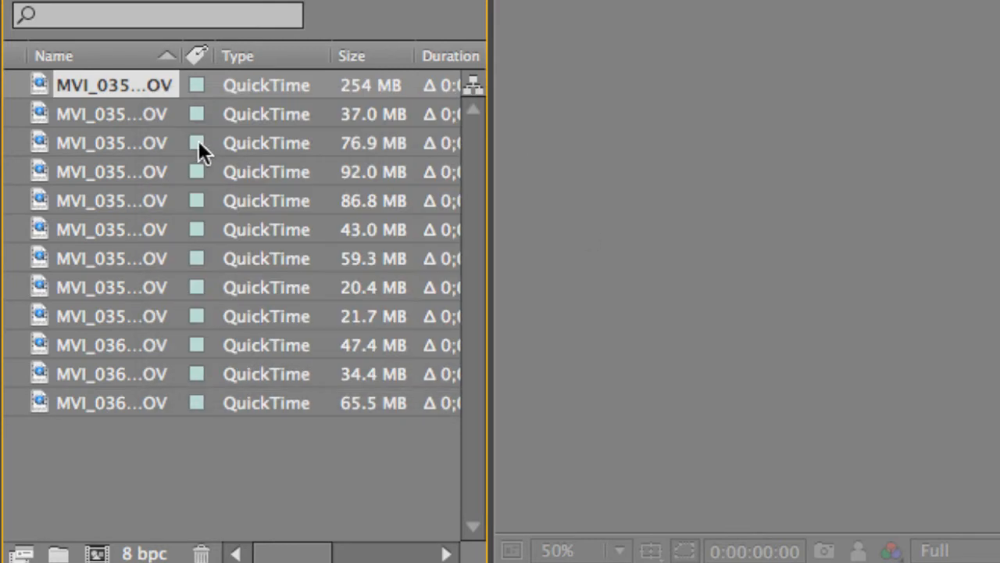
{"action": "left_click", "coordinate": [113, 114]}
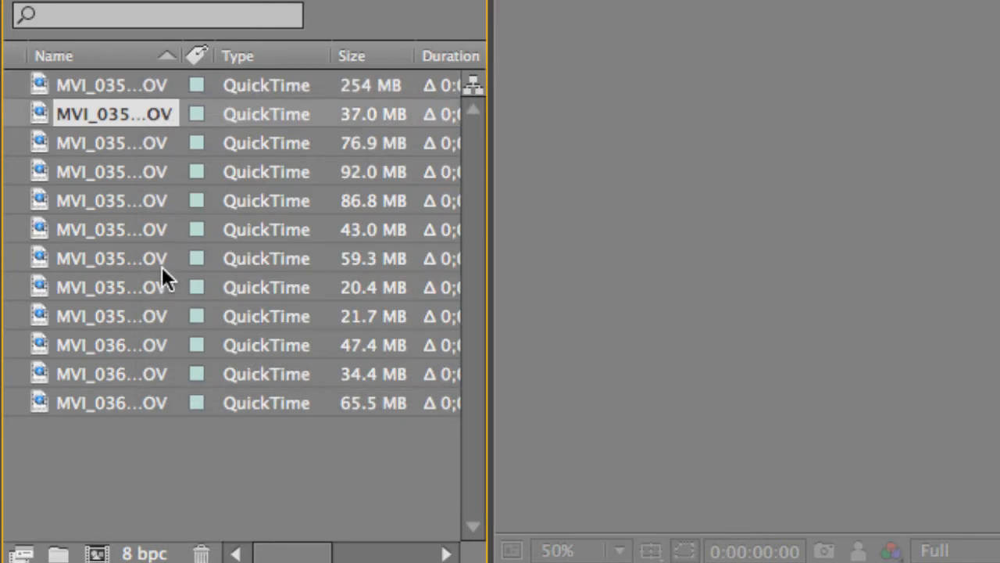
{"action": "mouse_move", "coordinate": [159, 411]}
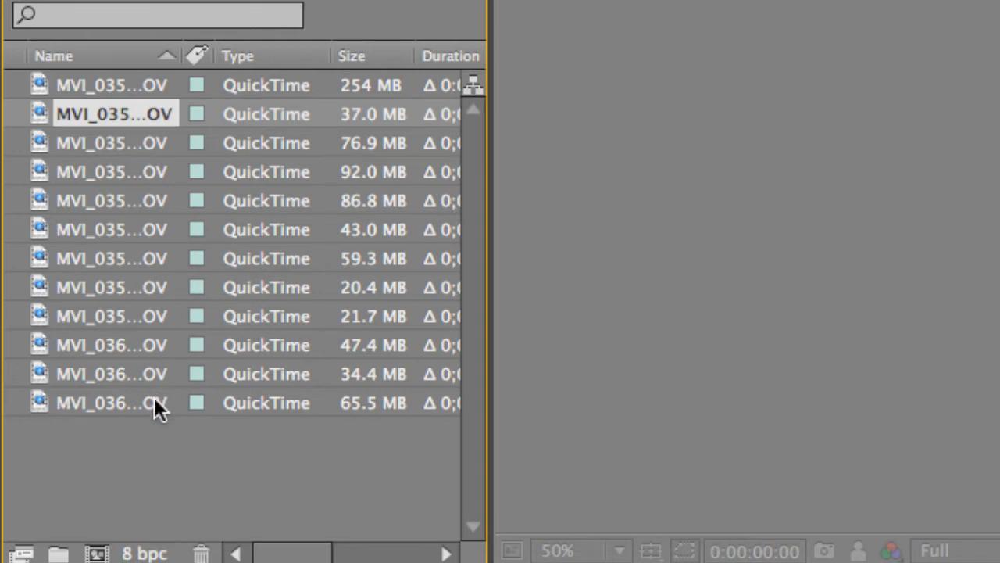
{"action": "mouse_move", "coordinate": [133, 172]}
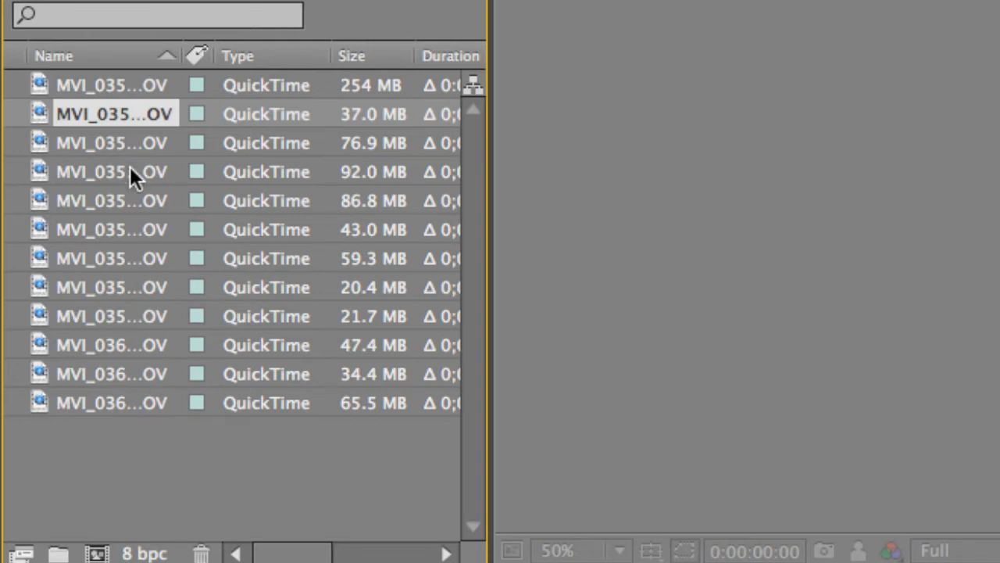
{"action": "mouse_move", "coordinate": [117, 410]}
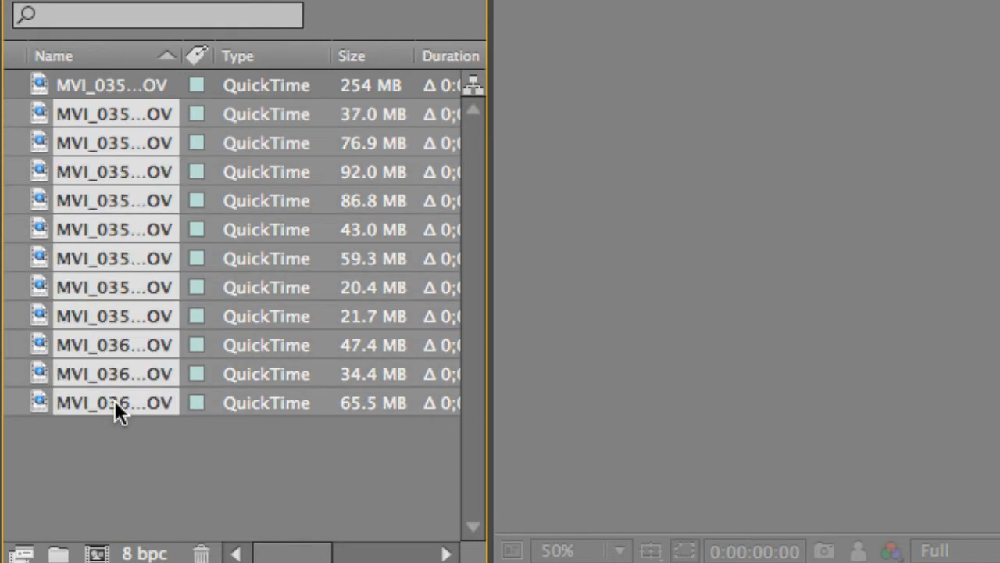
{"action": "mouse_move", "coordinate": [129, 239]}
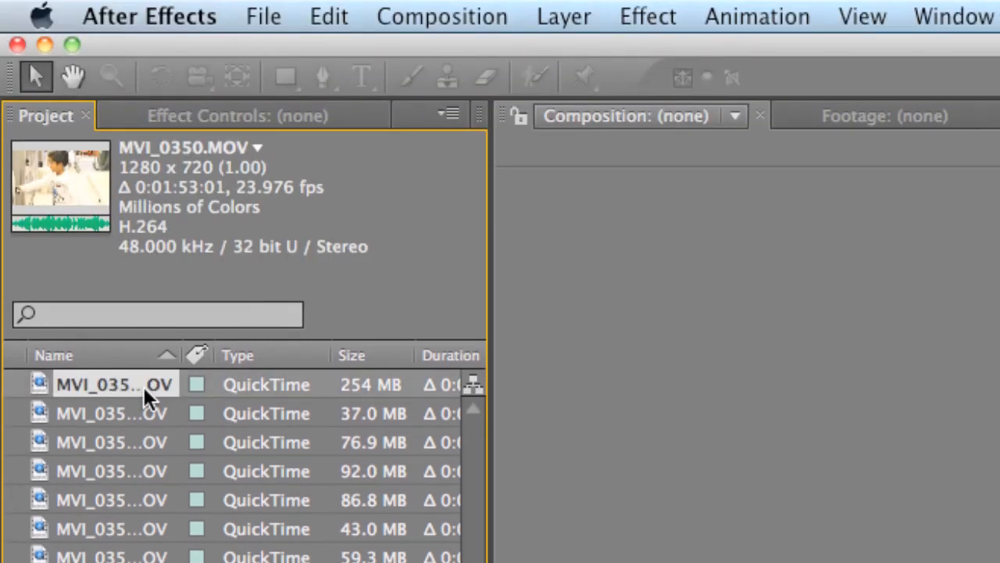
{"action": "left_click", "coordinate": [111, 413]}
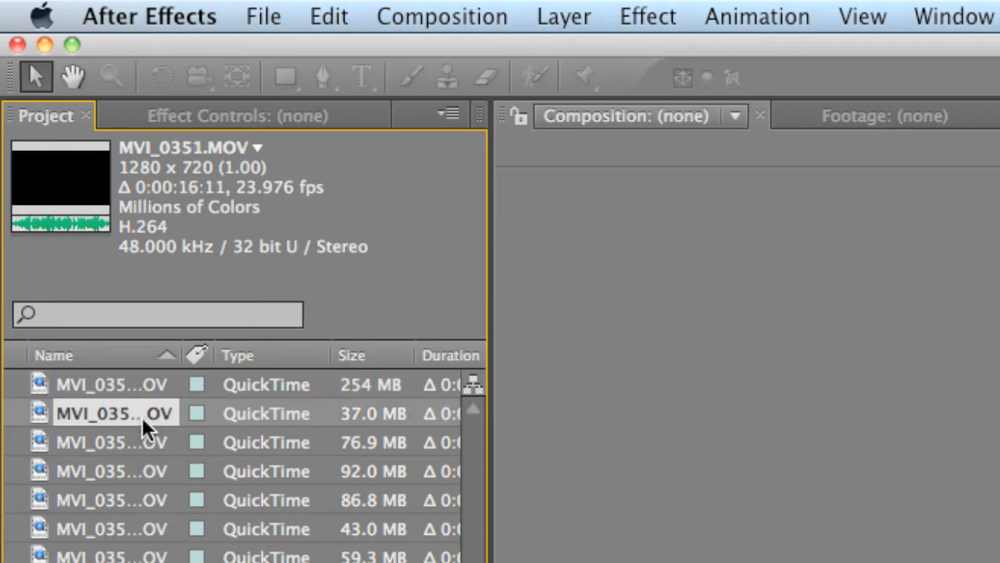
{"action": "left_click", "coordinate": [113, 441]}
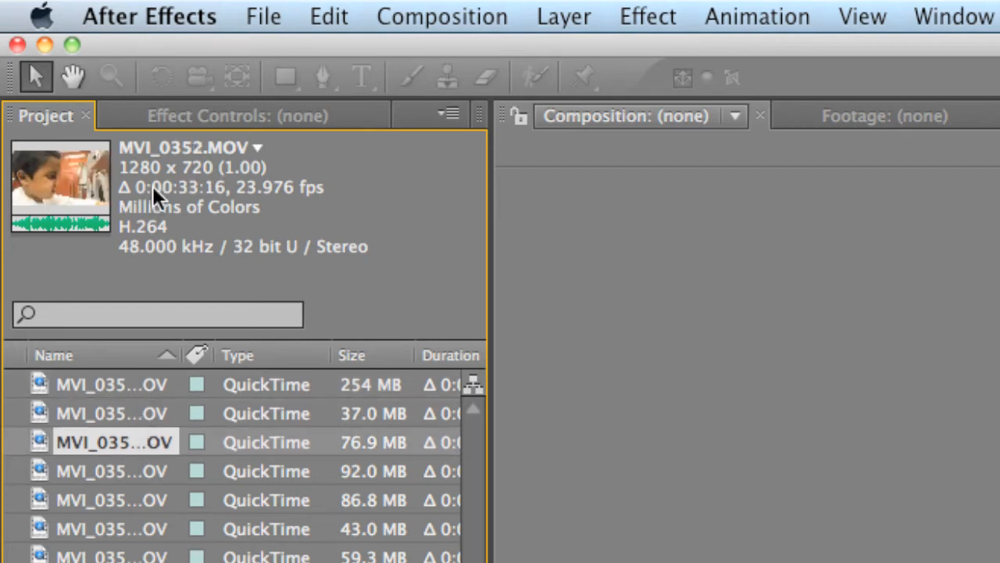
{"action": "mouse_move", "coordinate": [266, 203]}
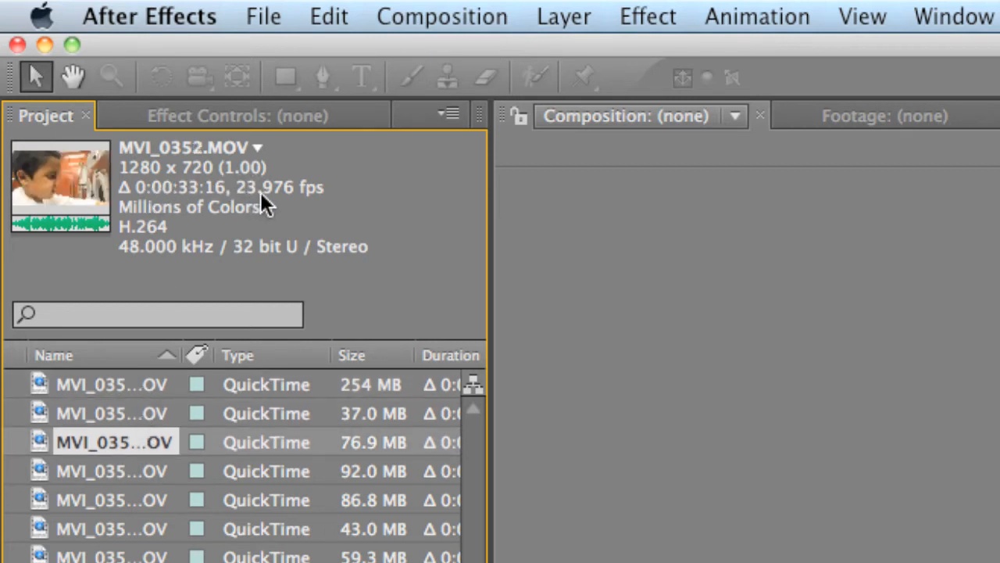
{"action": "mouse_move", "coordinate": [312, 195]}
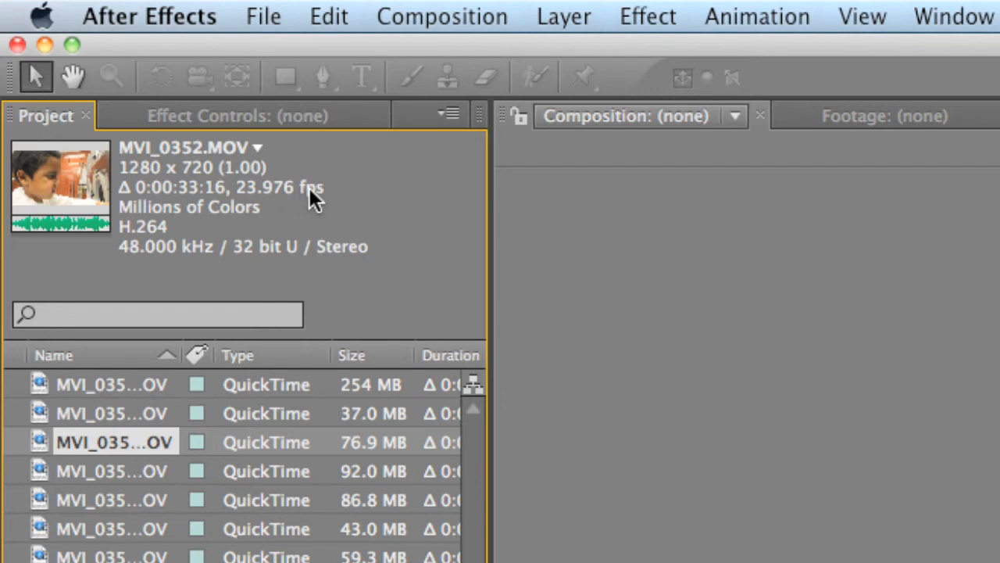
{"action": "mouse_move", "coordinate": [131, 389]}
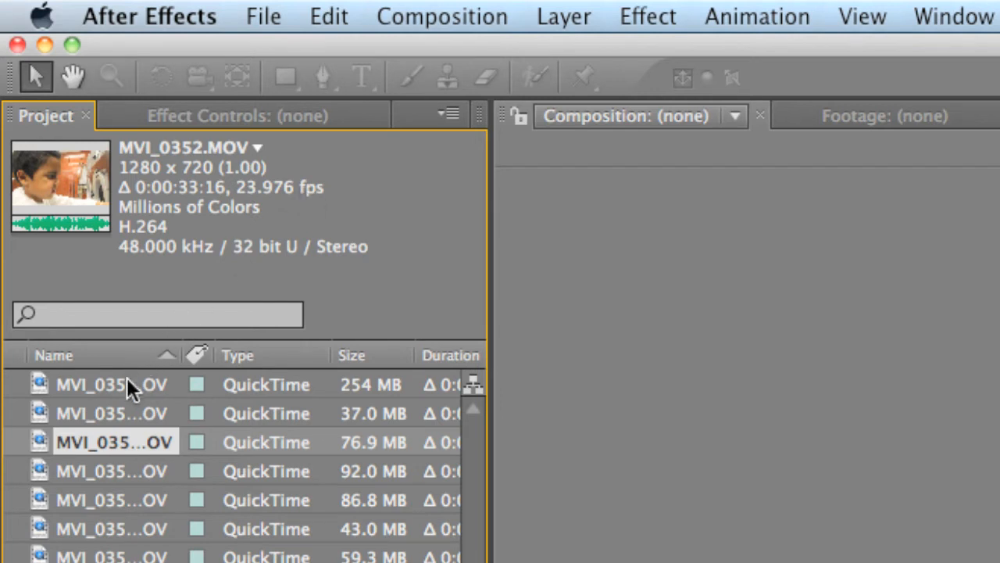
{"action": "left_click", "coordinate": [111, 384]}
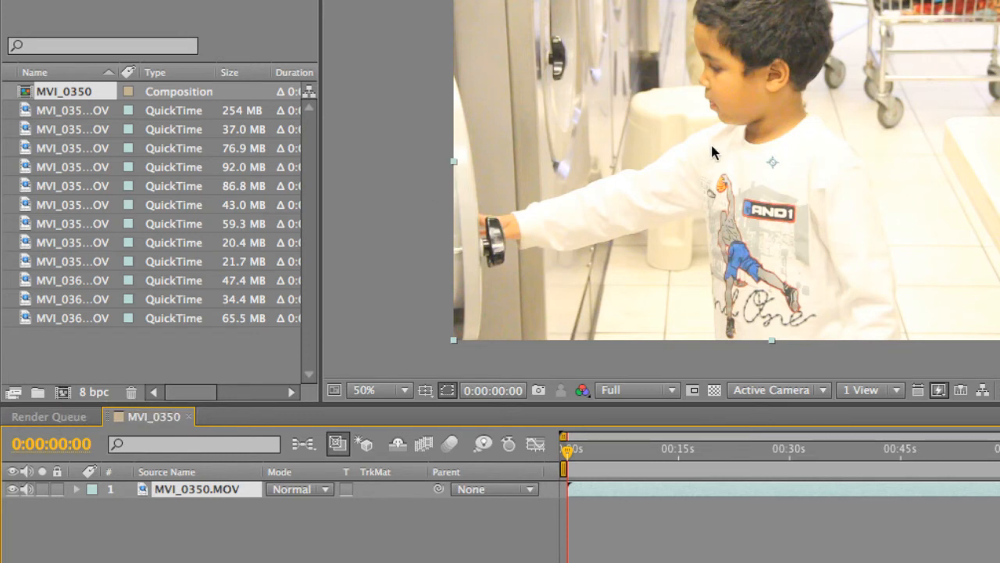
{"action": "mouse_move", "coordinate": [733, 161]}
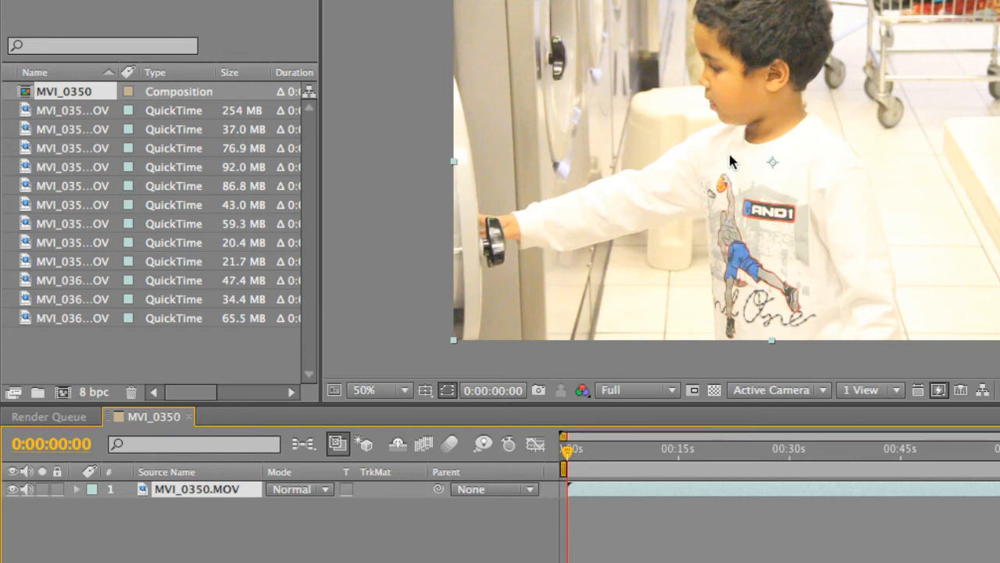
{"action": "mouse_move", "coordinate": [713, 96]}
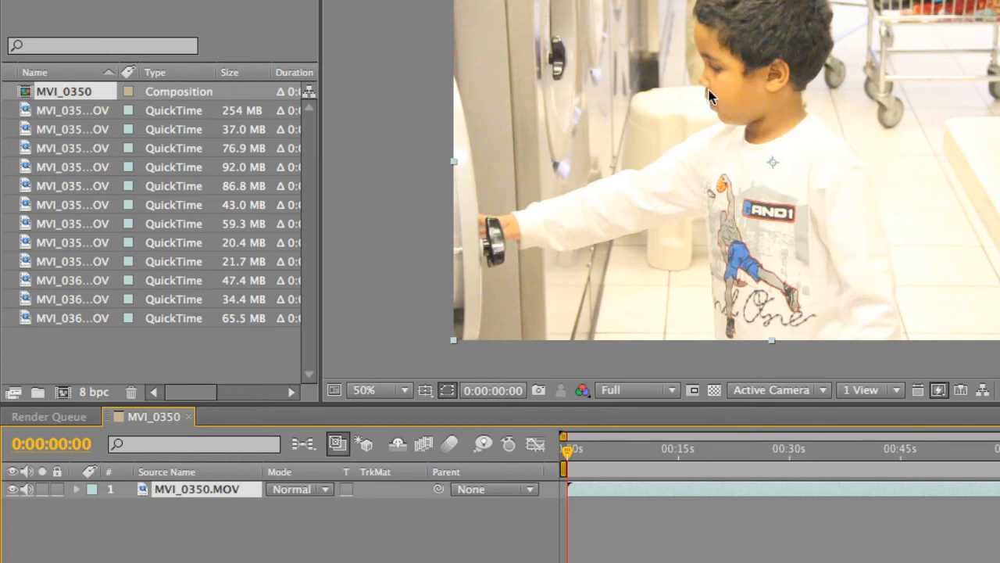
{"action": "mouse_move", "coordinate": [690, 108]}
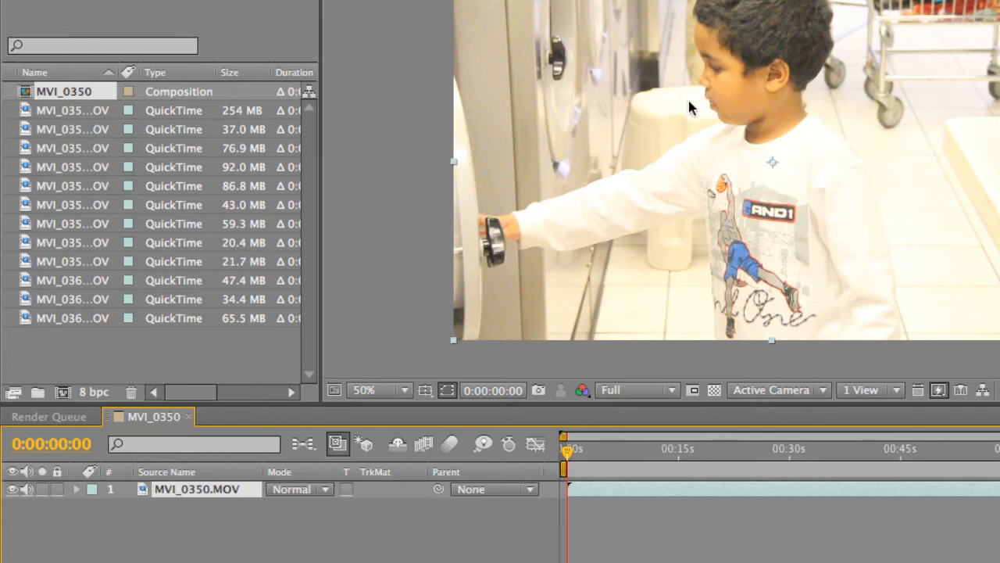
{"action": "mouse_move", "coordinate": [679, 107]}
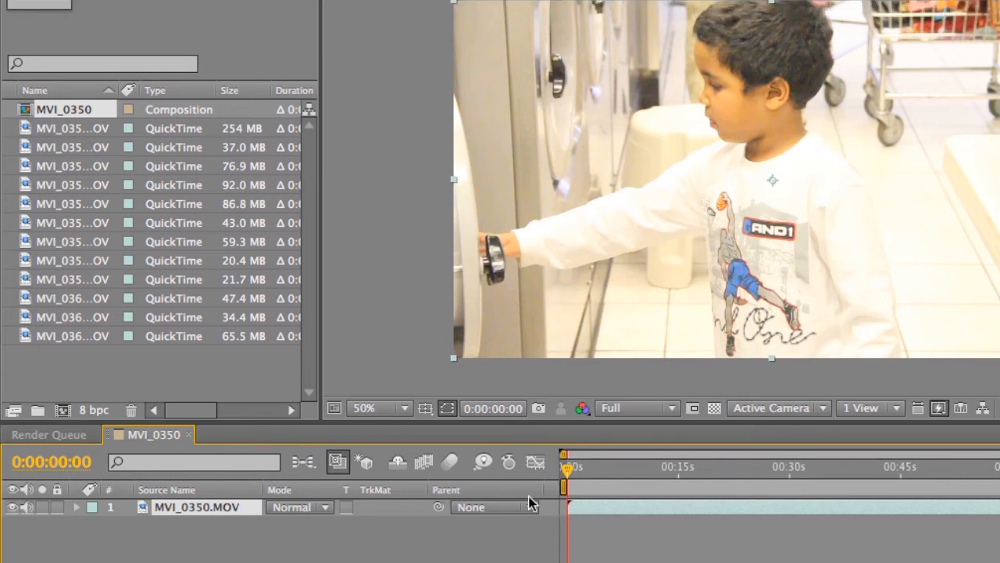
Add the MVI_0350 composition to the Render Queue from the Composition menu.
{"action": "left_click", "coordinate": [289, 10]}
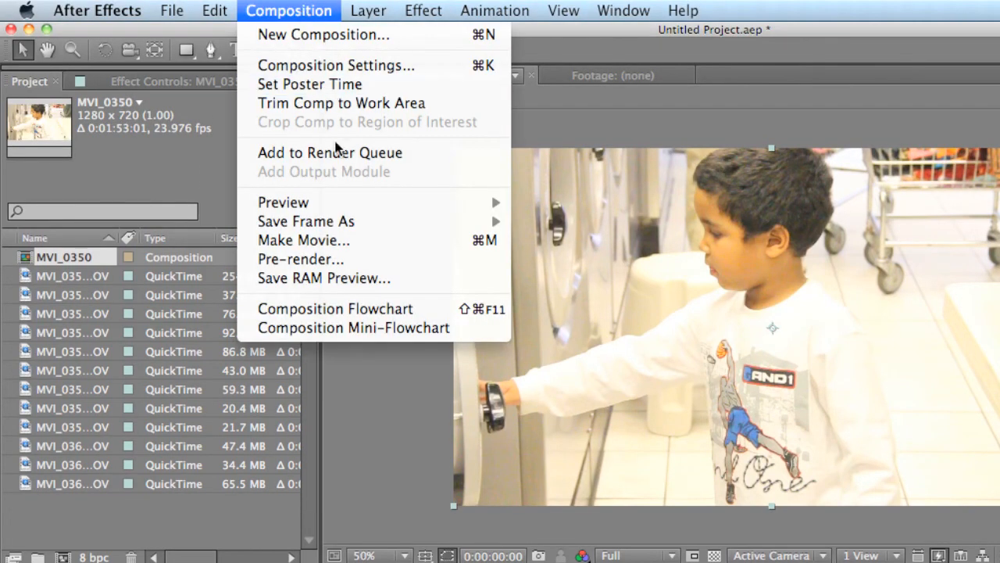
{"action": "left_click", "coordinate": [330, 153]}
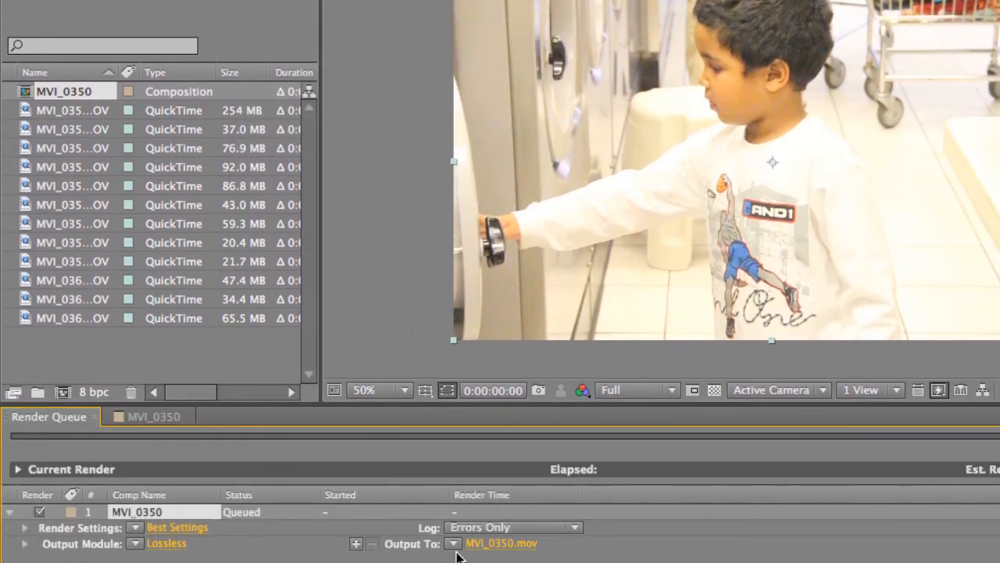
{"action": "mouse_move", "coordinate": [498, 543]}
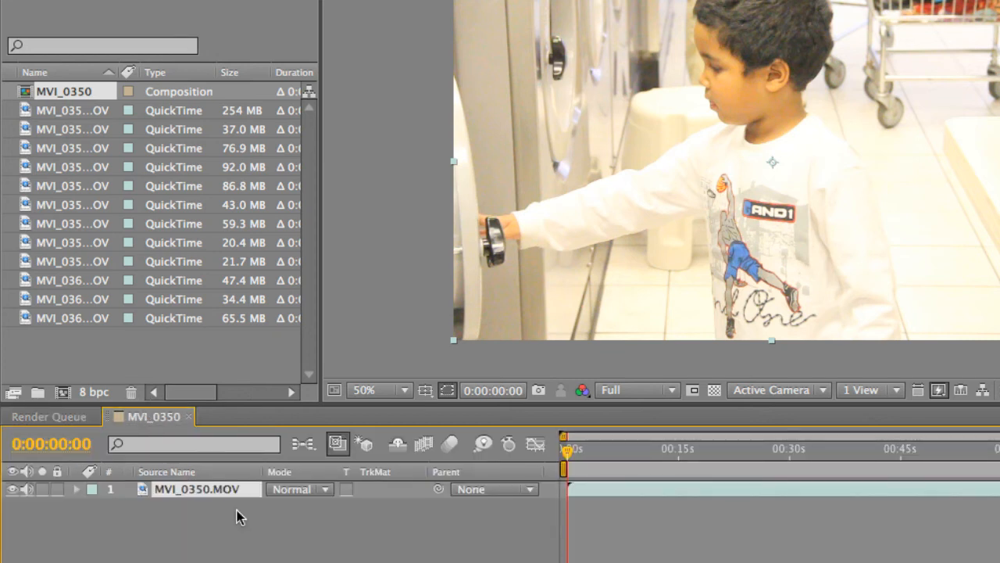
{"action": "left_click", "coordinate": [72, 109]}
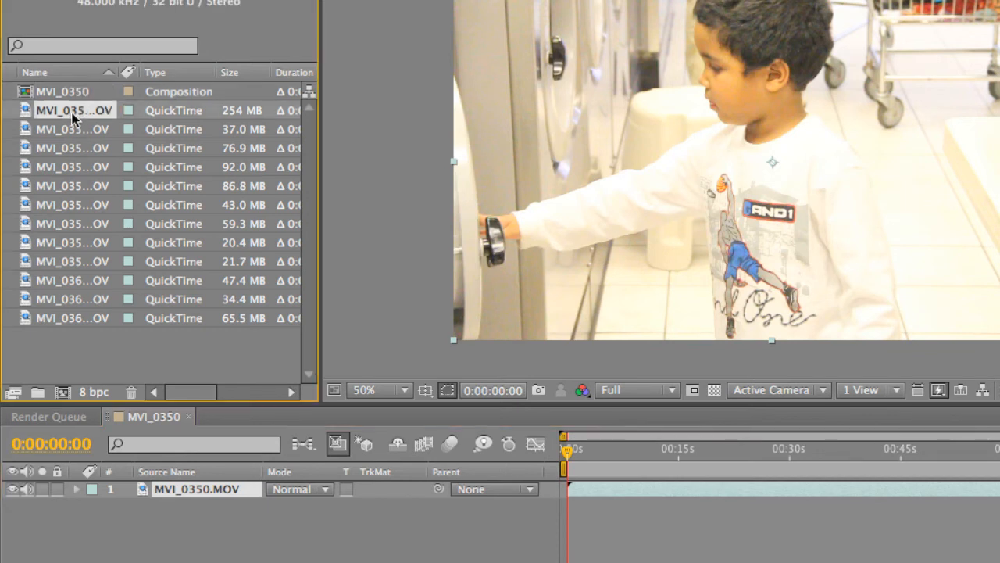
{"action": "left_click", "coordinate": [289, 10]}
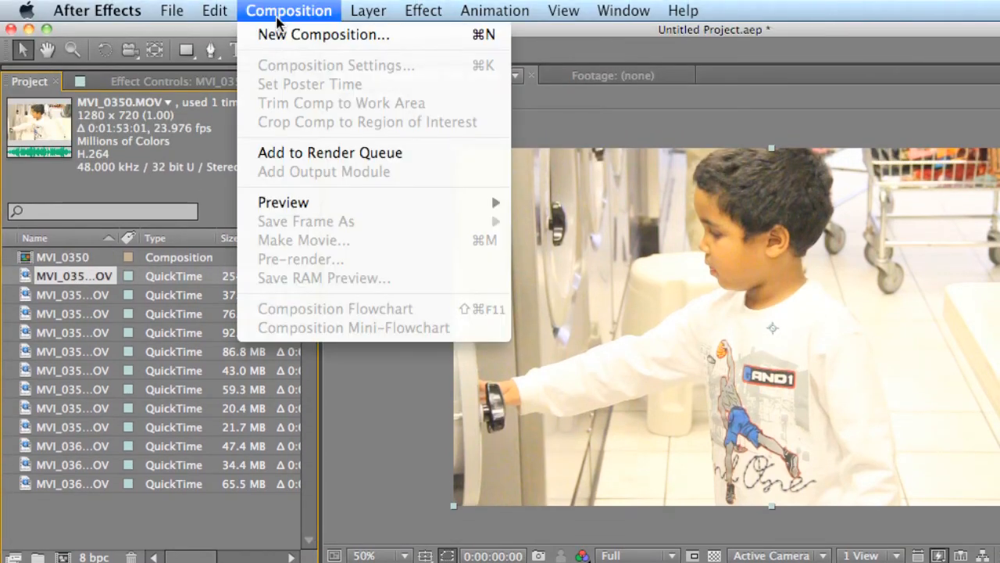
{"action": "mouse_move", "coordinate": [329, 152]}
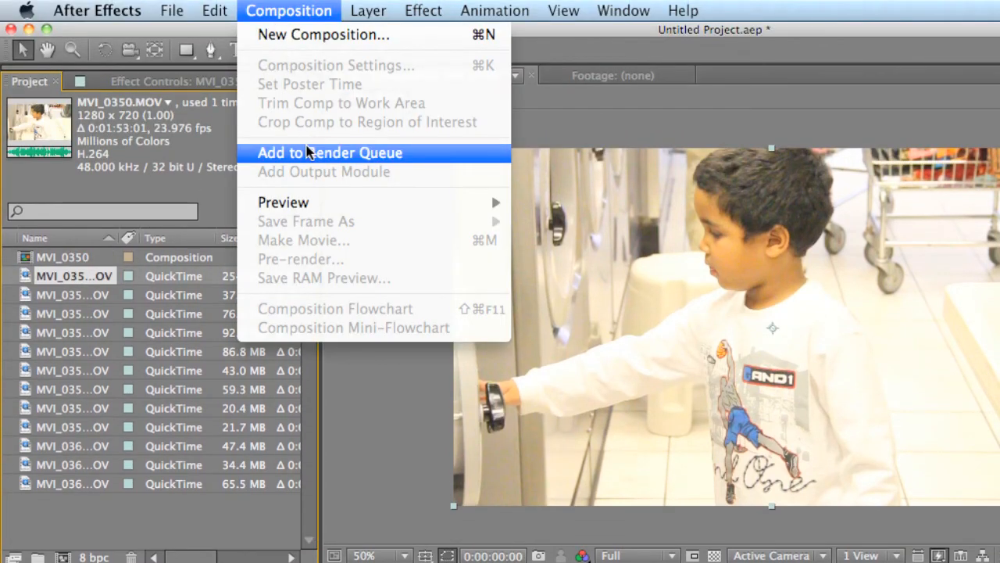
{"action": "left_click", "coordinate": [329, 152]}
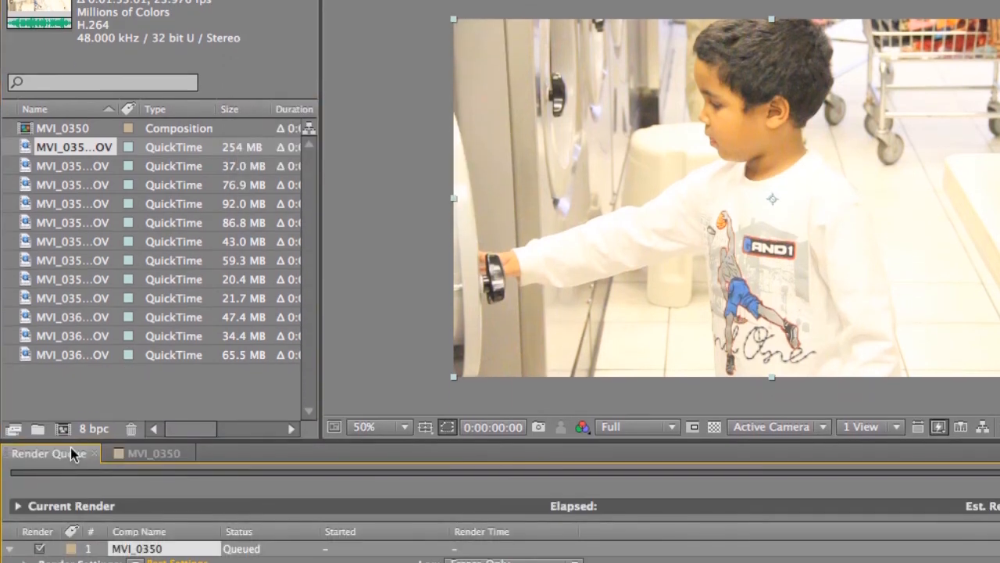